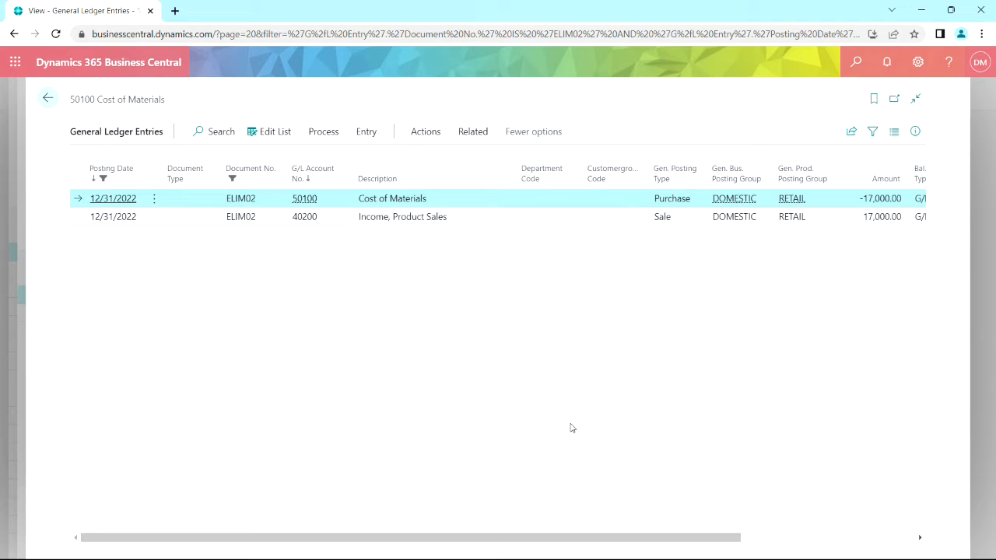
mouse_move(537, 395)
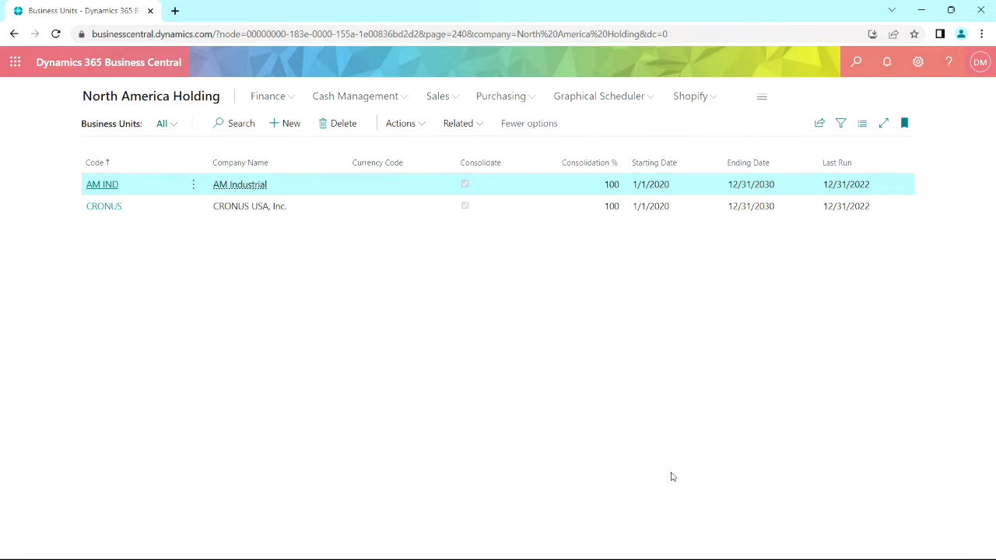
mouse_move(657, 465)
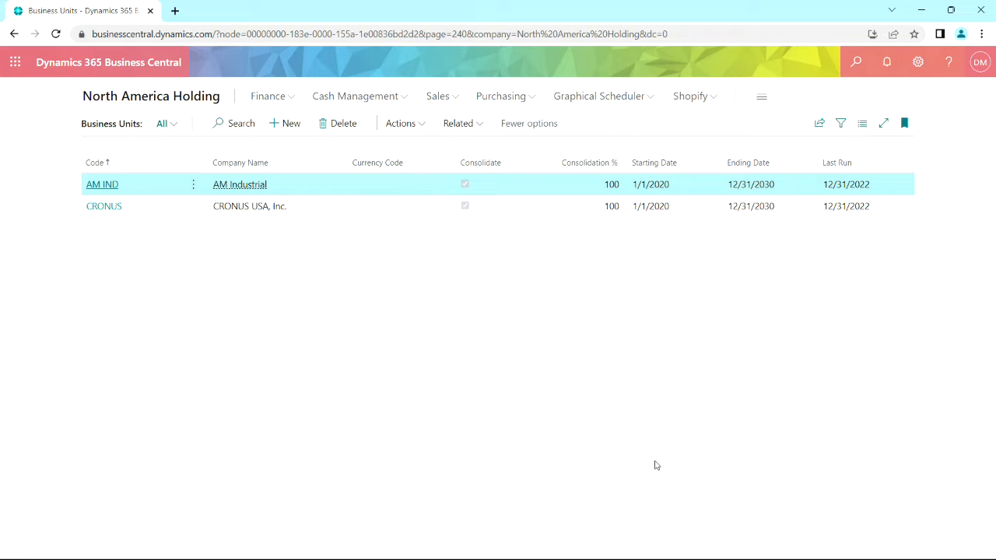
mouse_move(458, 123)
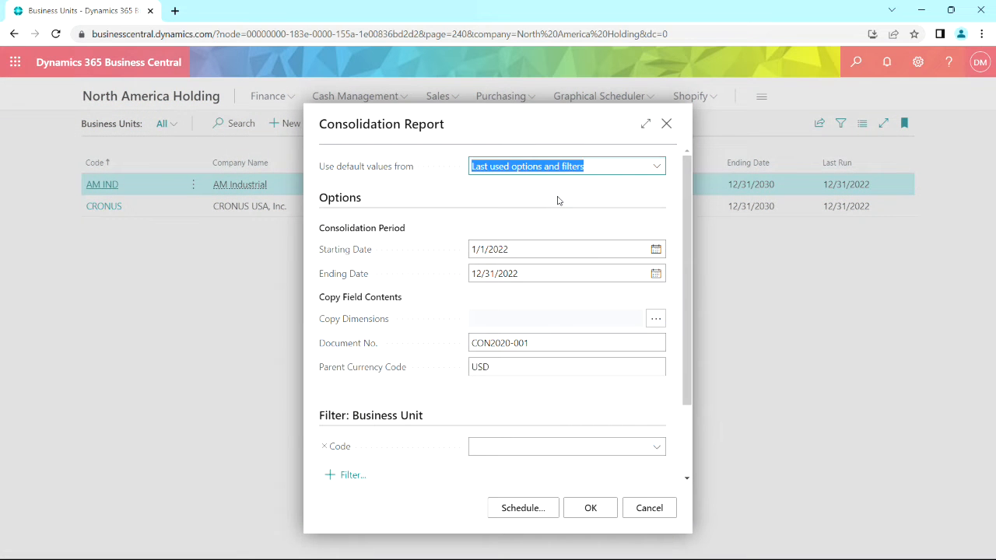
mouse_move(579, 477)
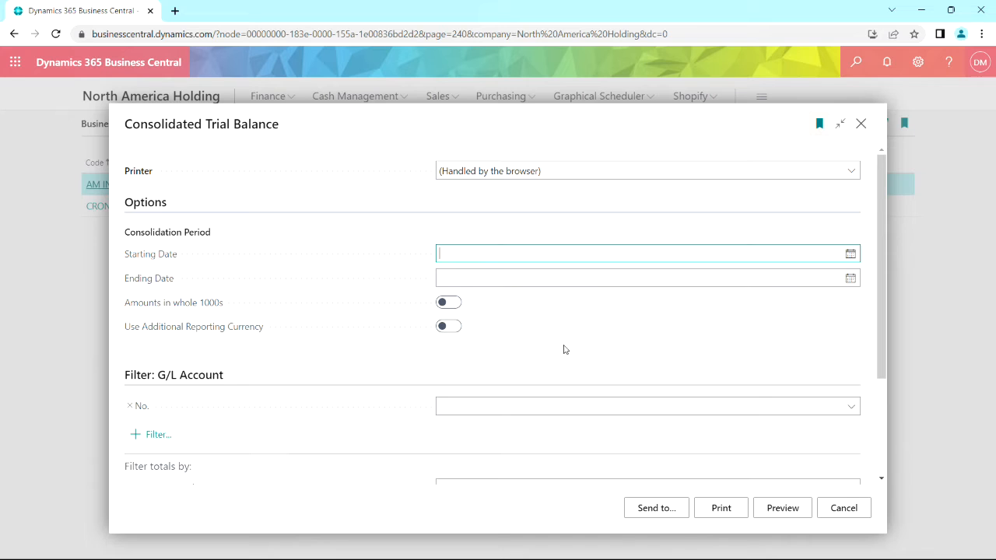
Step: Preview the Consolidated Trial Balance for 01/01/22..12/31/22 on screen
left_click(782, 507)
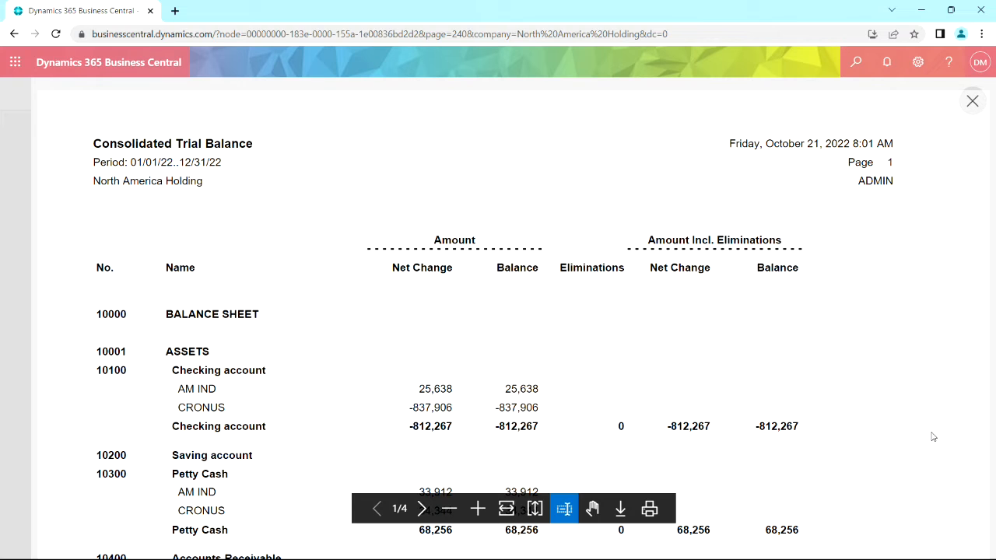
mouse_move(427, 380)
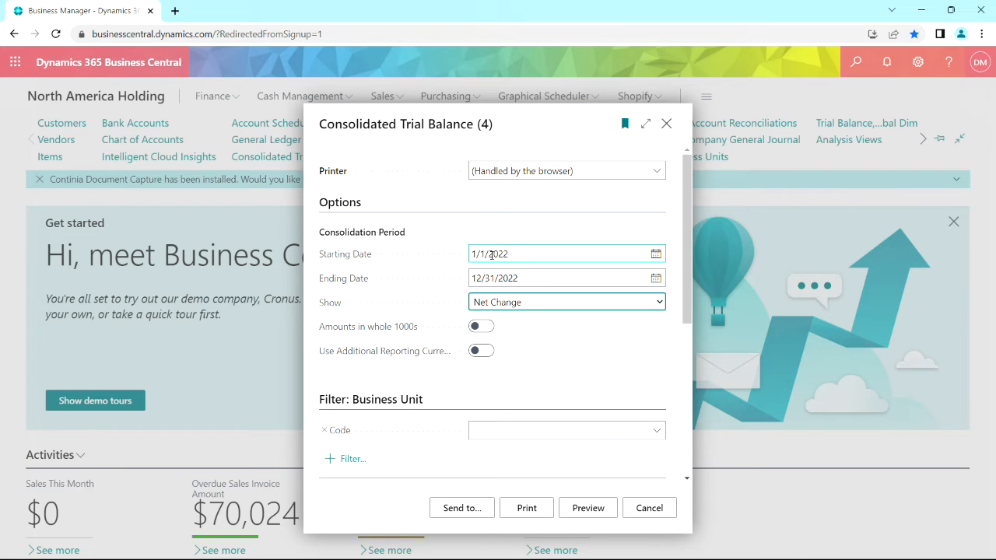
Step: Edit the consolidation period starting date to 1/1/2022
left_click(589, 507)
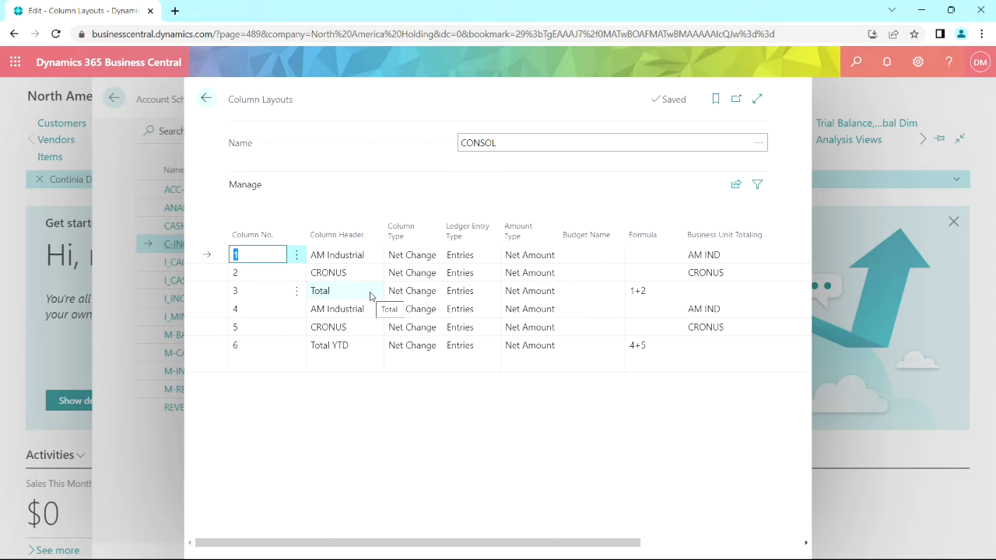
Step: Close the CONSOL column layout and return to the Account Schedules list
left_click(205, 99)
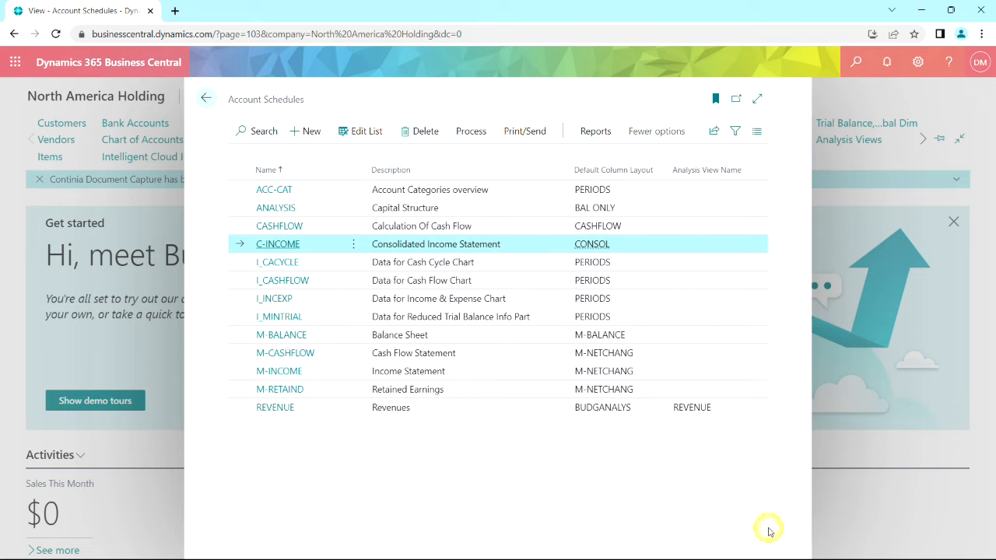
mouse_move(724, 510)
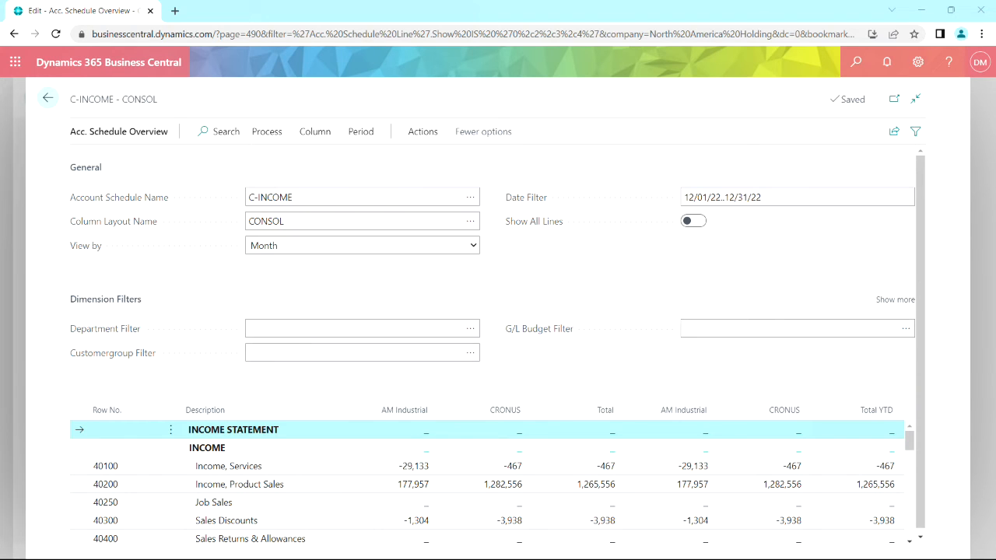
mouse_move(392, 470)
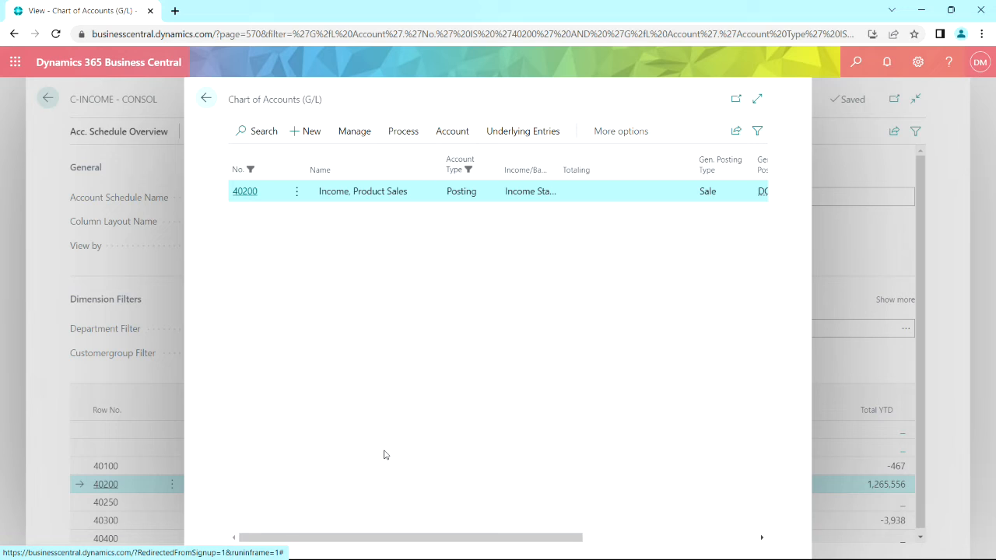
mouse_move(483, 240)
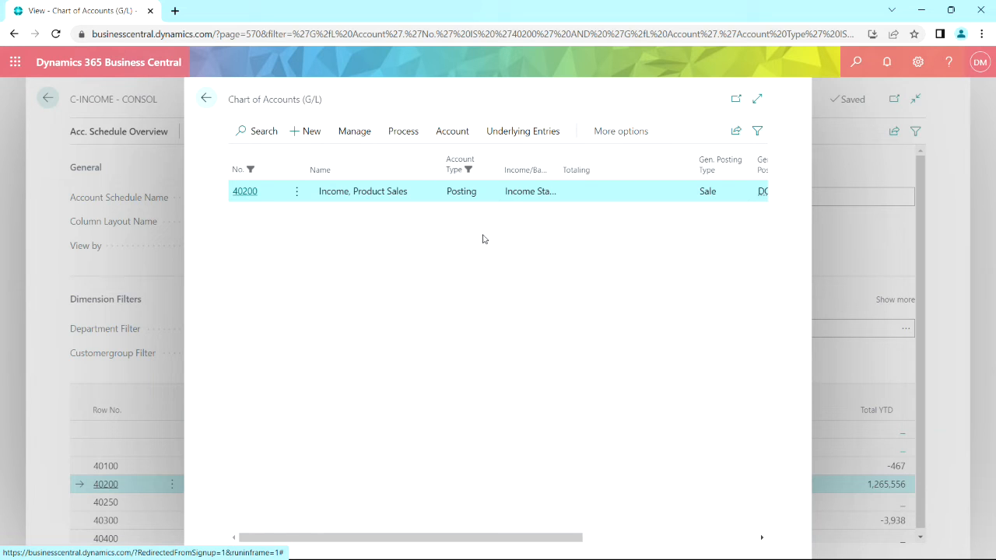
mouse_move(452, 131)
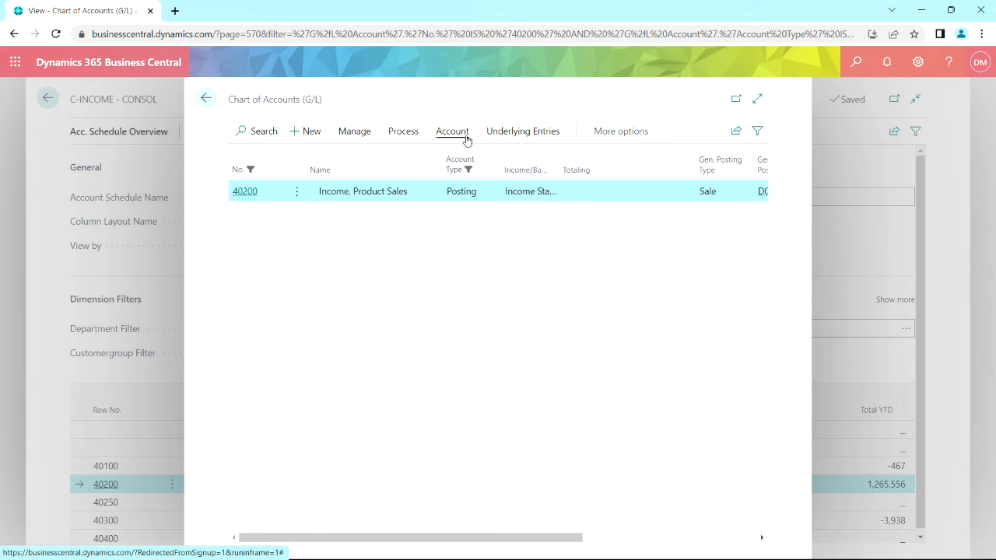
left_click(452, 131)
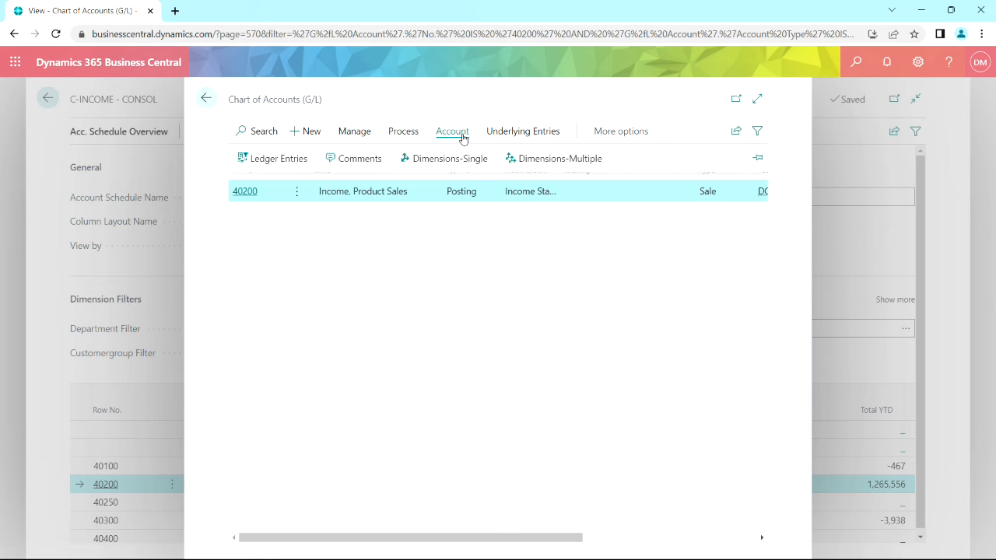
left_click(277, 159)
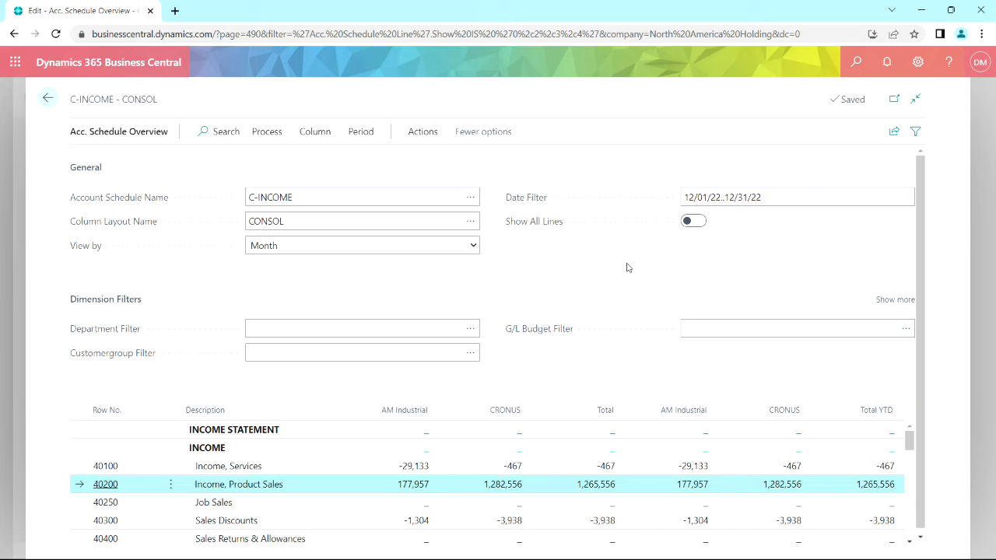
Step: Export the C-INCOME CONSOL overview to a new Excel workbook via Actions > Excel
left_click(423, 130)
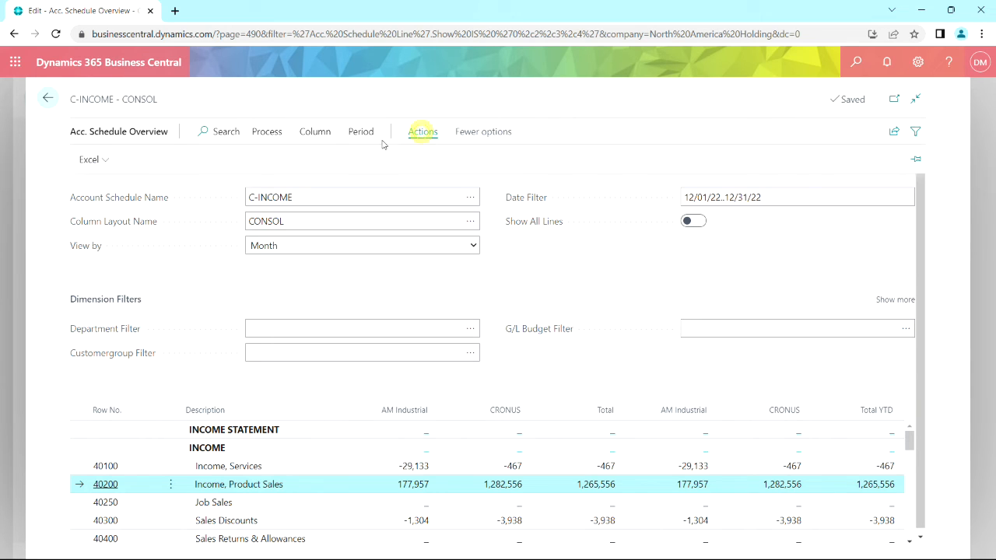
left_click(93, 159)
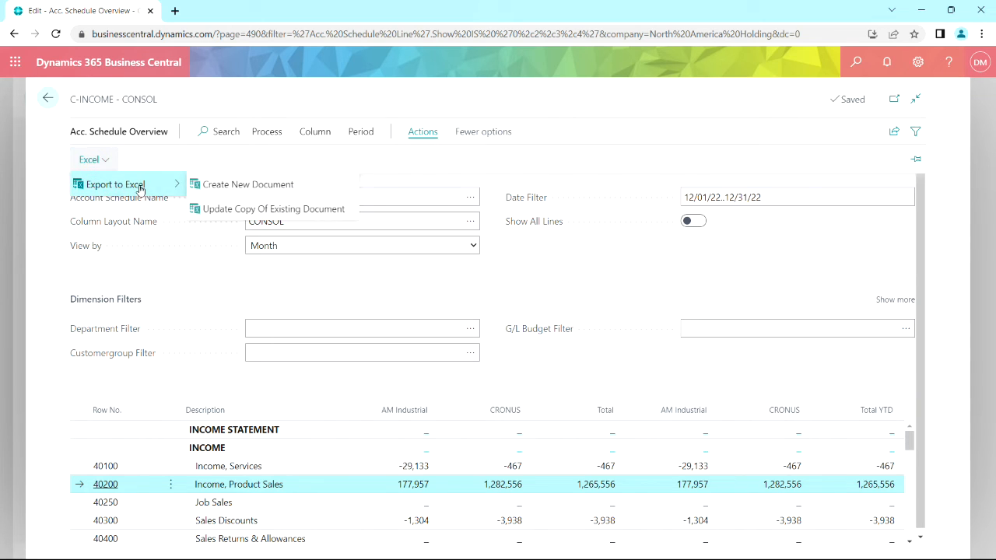
left_click(115, 184)
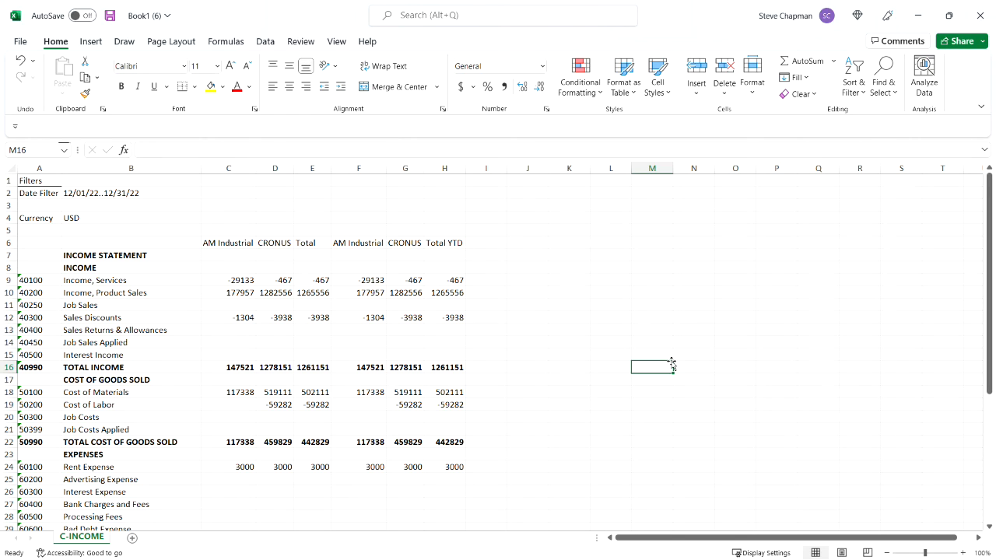
mouse_move(545, 398)
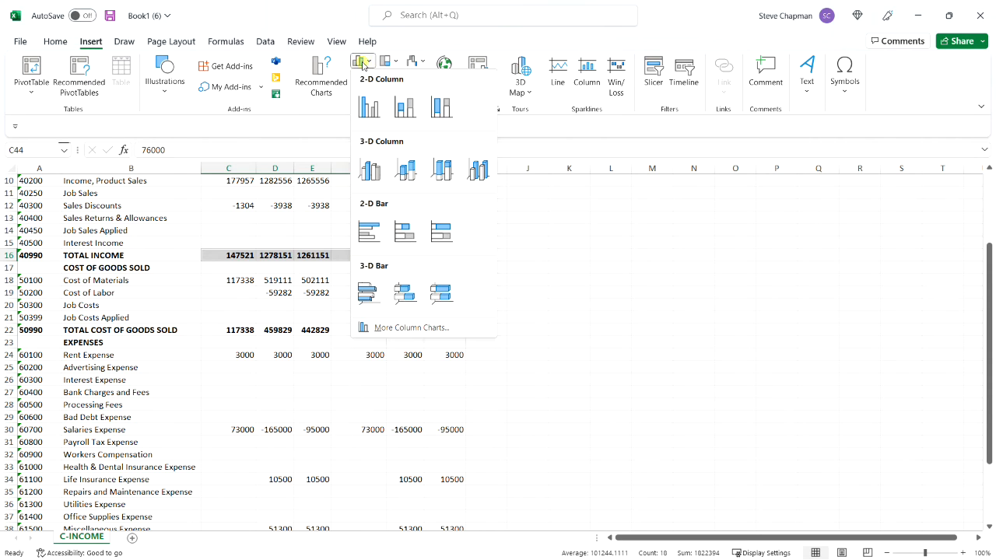
Step: Add a 2-D clustered column chart of the exported income figures beside the data
left_click(369, 105)
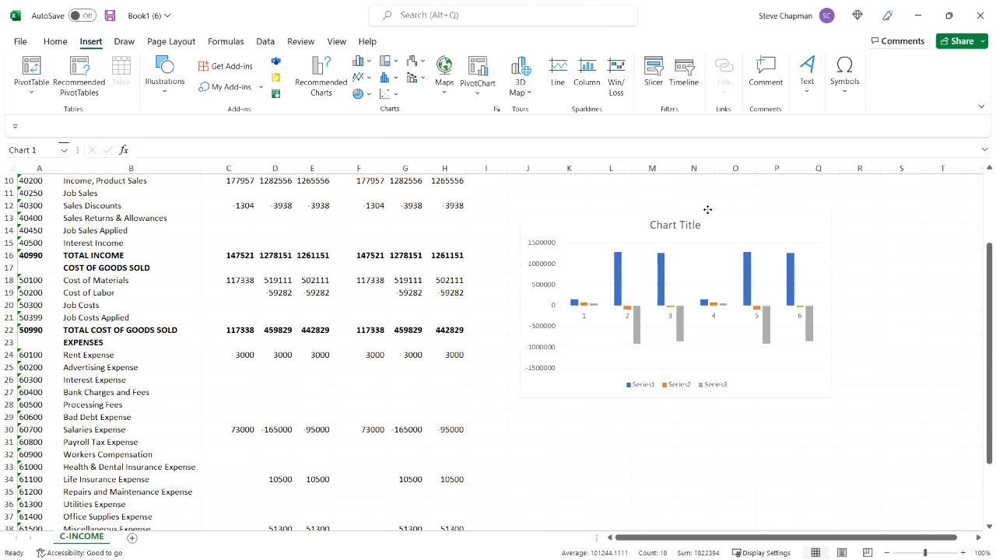
left_click(735, 478)
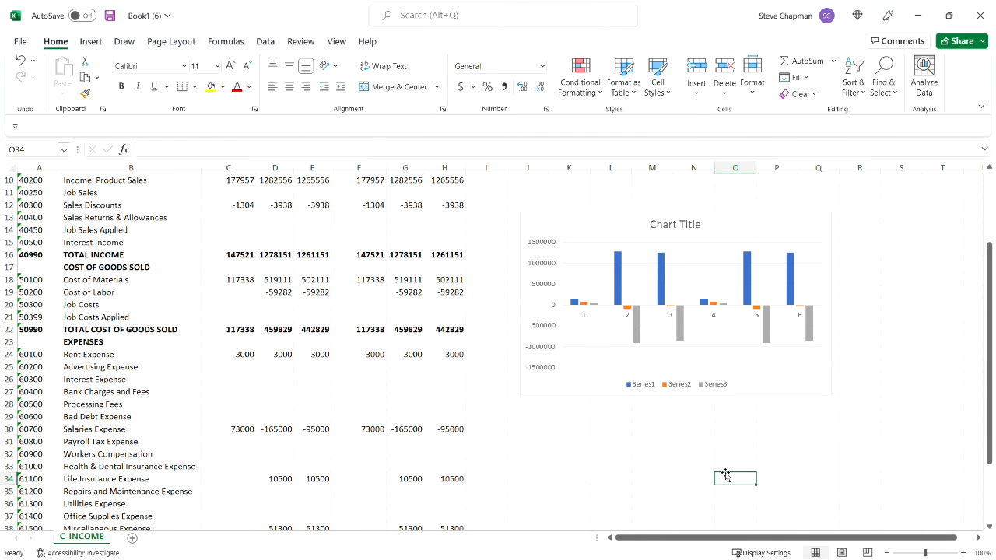